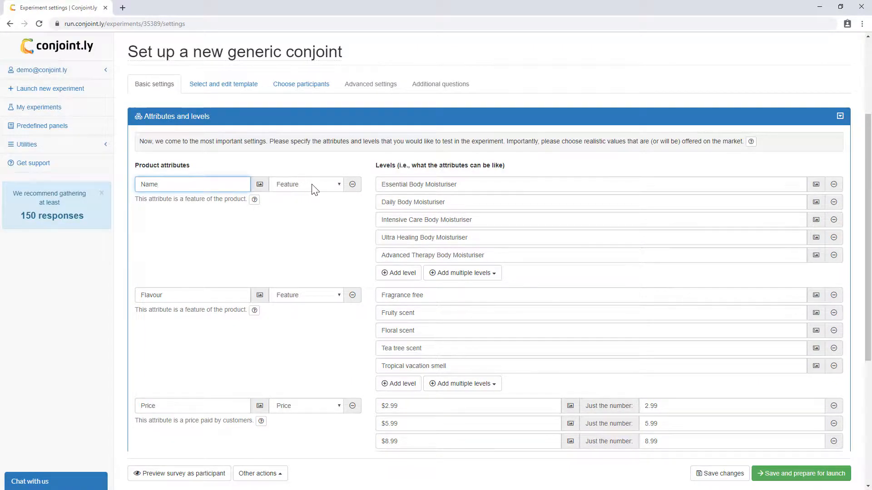
# Step: Open the image optimisation utility from the S-shape bottle level to attach level pictures
pyautogui.click(306, 184)
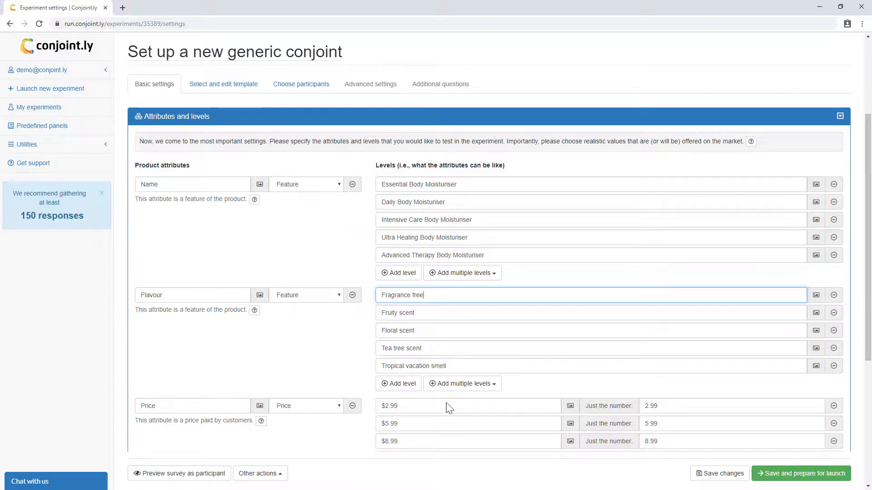
pyautogui.scroll(-3)
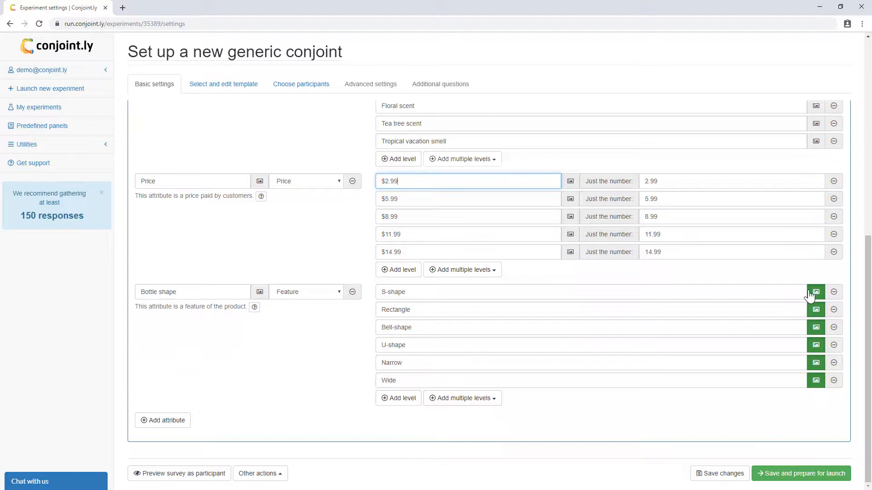
pyautogui.click(461, 399)
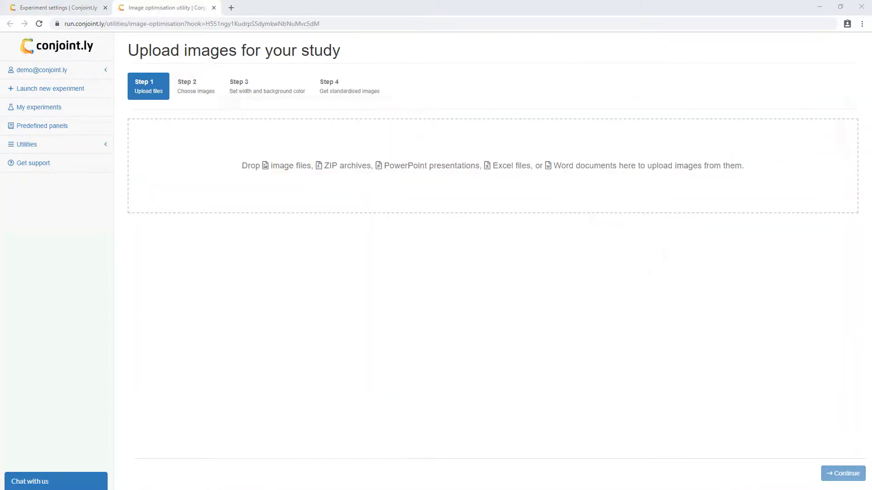
# Step: Browse templates, participant options, advanced settings and additional questions, then preview the survey
pyautogui.click(214, 7)
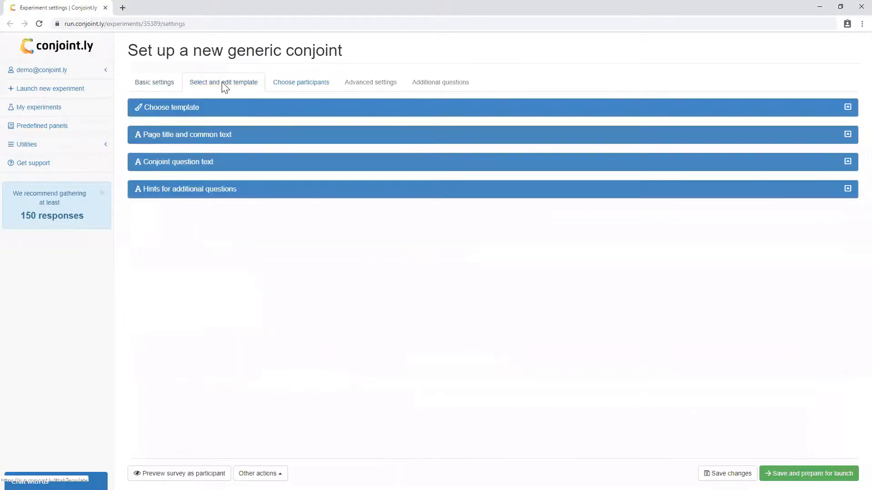
pyautogui.click(168, 108)
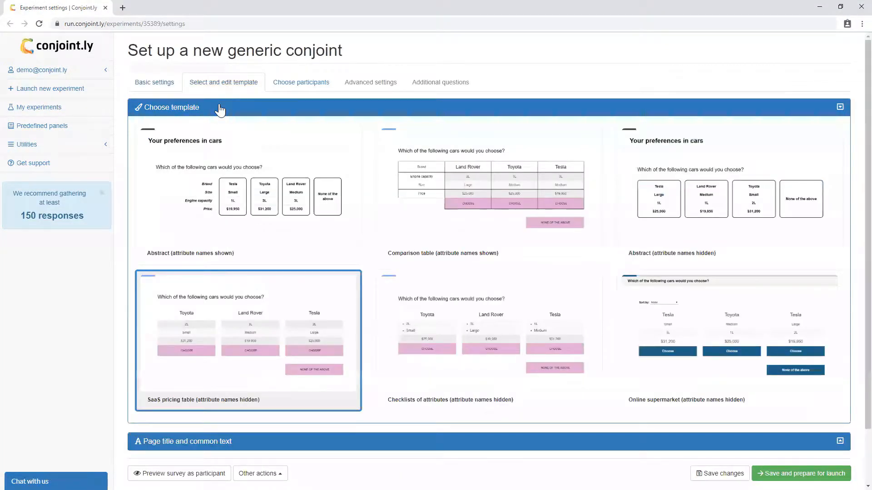
pyautogui.click(300, 82)
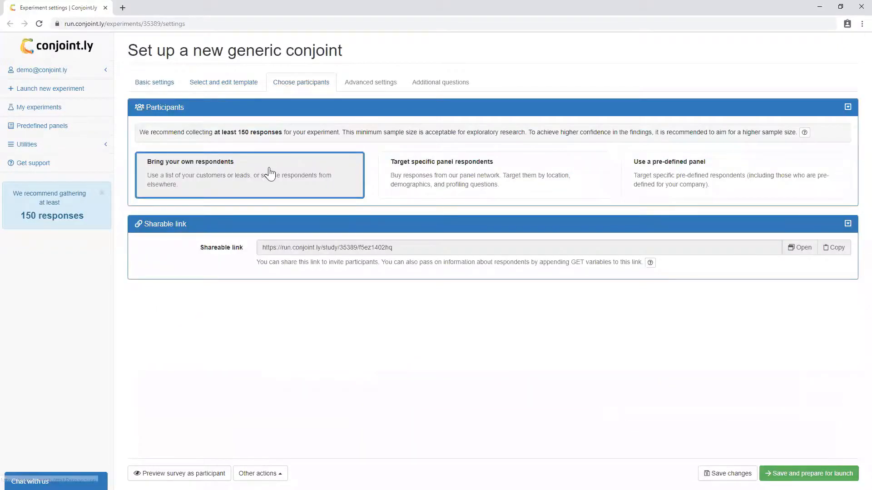
pyautogui.moveTo(370, 82)
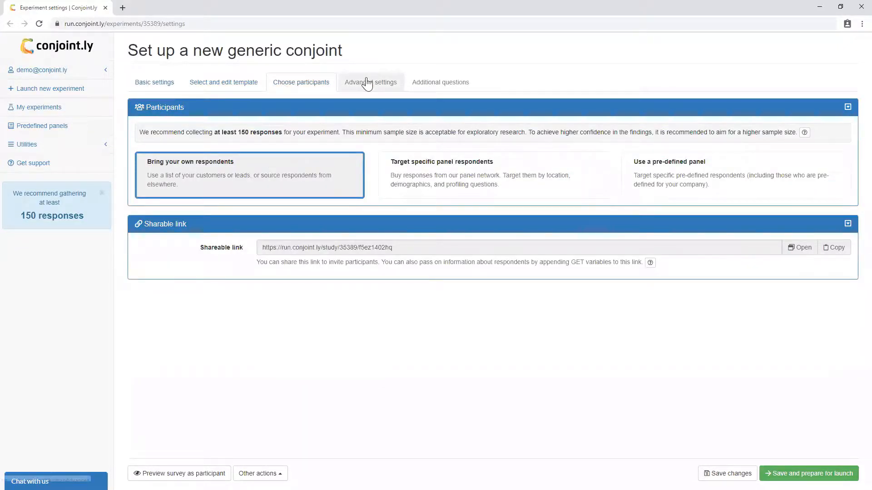
pyautogui.click(370, 81)
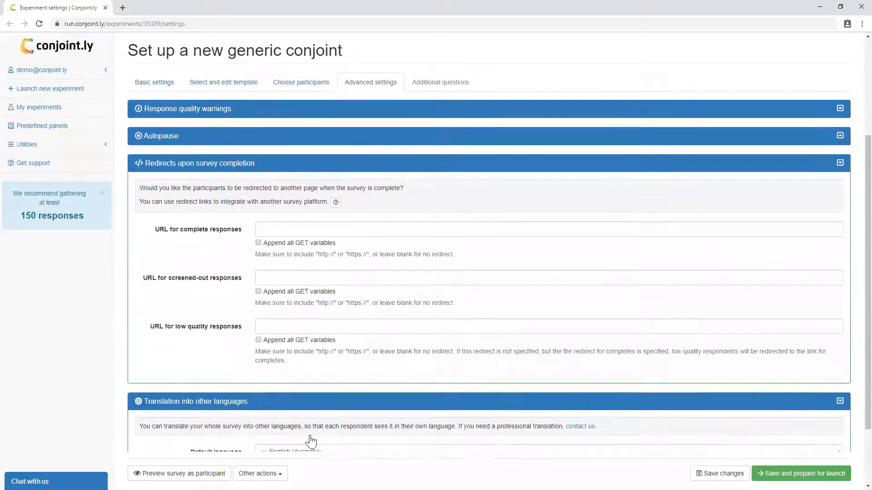
pyautogui.click(439, 83)
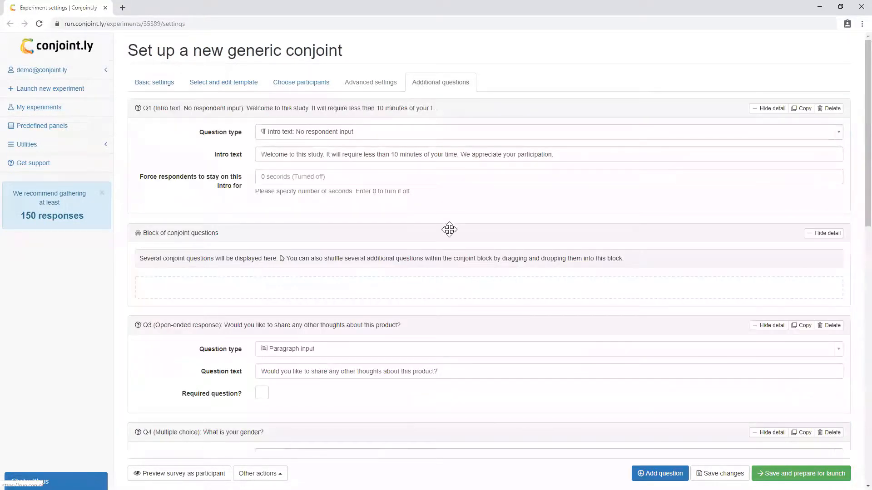
pyautogui.click(179, 473)
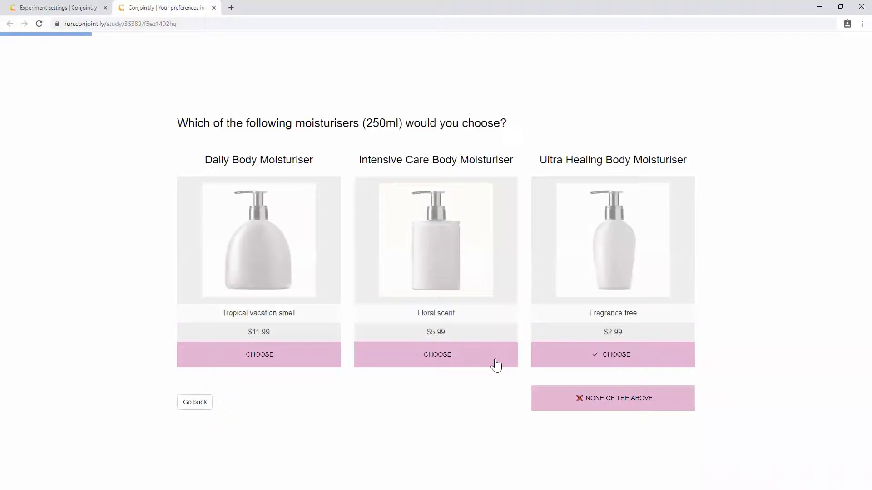
# Step: Choose Intensive Care Body Moisturiser on one question and None of the above on the next
pyautogui.click(436, 354)
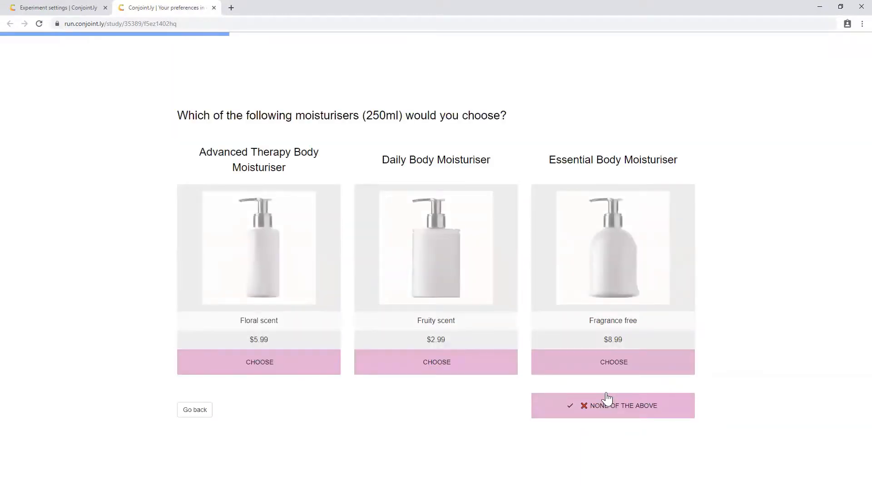
pyautogui.click(612, 406)
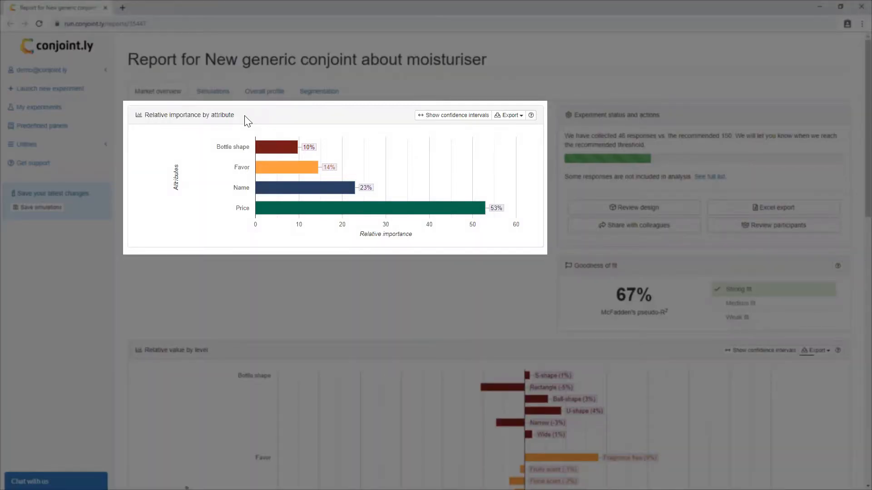
pyautogui.moveTo(248, 180)
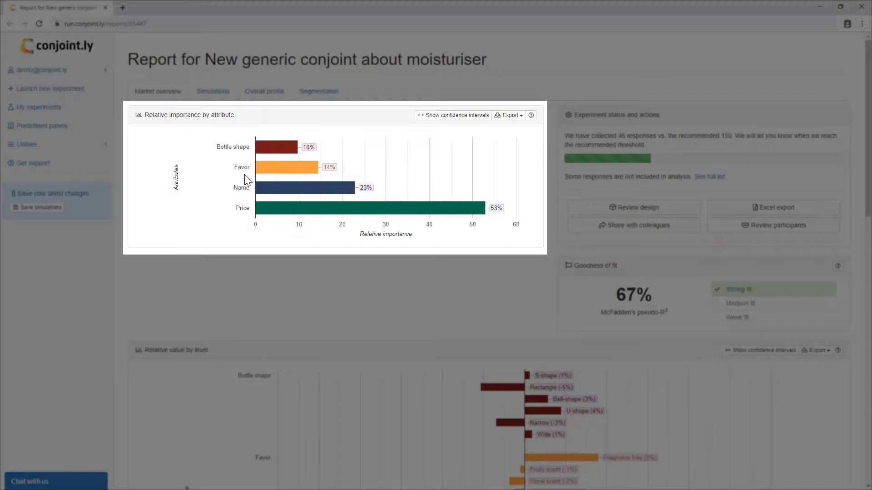
pyautogui.moveTo(287, 150)
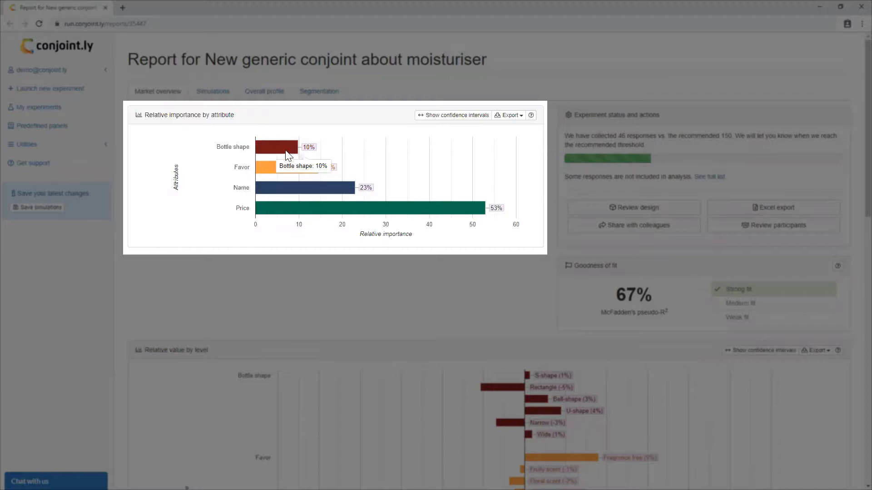
pyautogui.moveTo(290, 213)
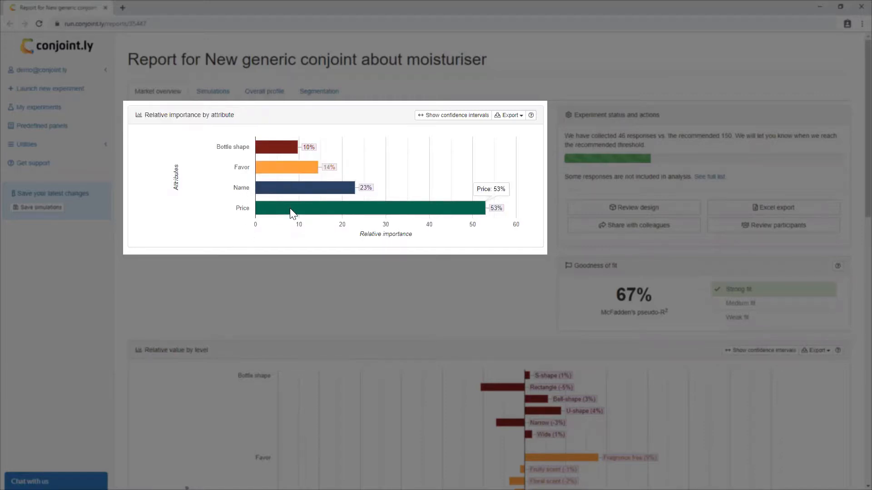
pyautogui.moveTo(297, 216)
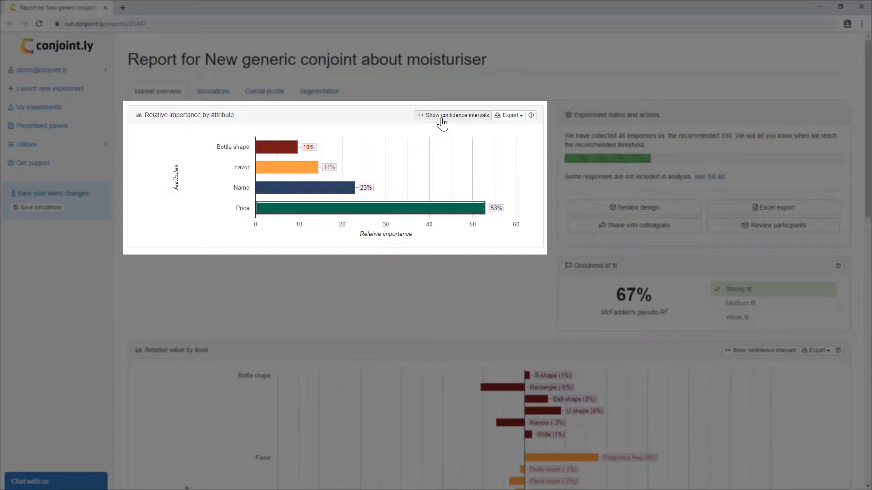
# Step: Turn on confidence intervals for the importance chart and scroll to the level value chart
pyautogui.click(452, 114)
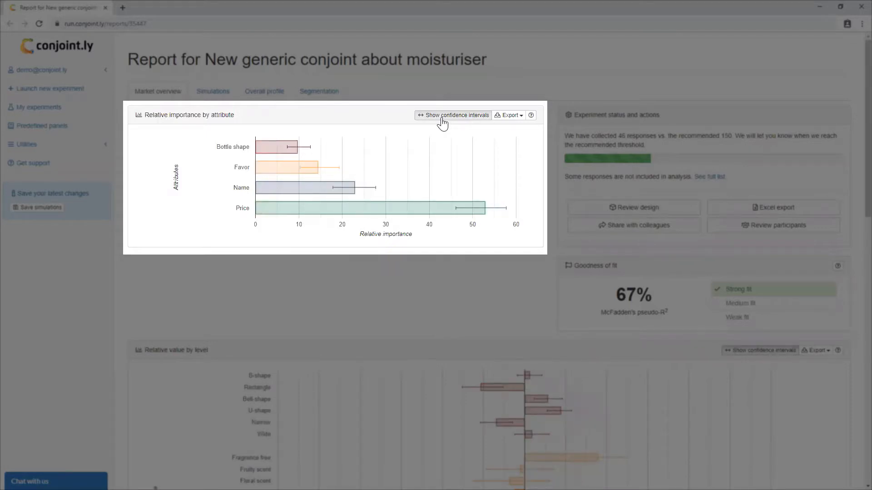
pyautogui.scroll(-3)
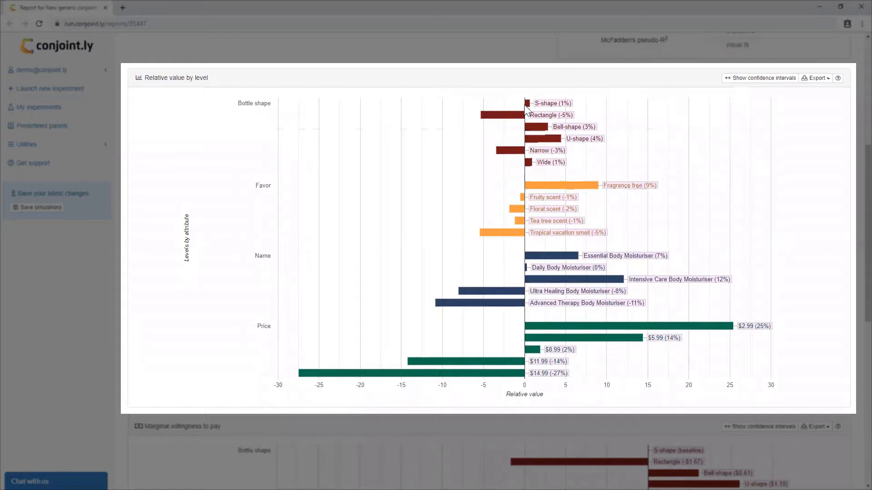
pyautogui.moveTo(525, 343)
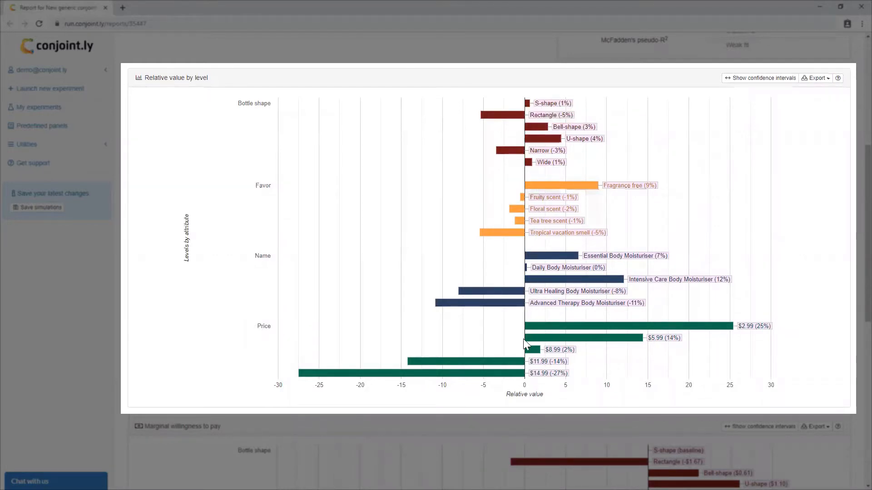
pyautogui.moveTo(537, 350)
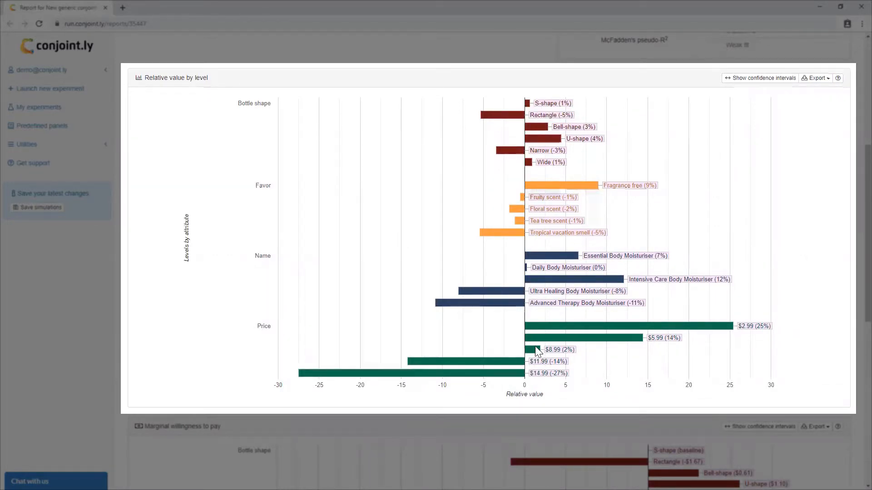
pyautogui.moveTo(539, 189)
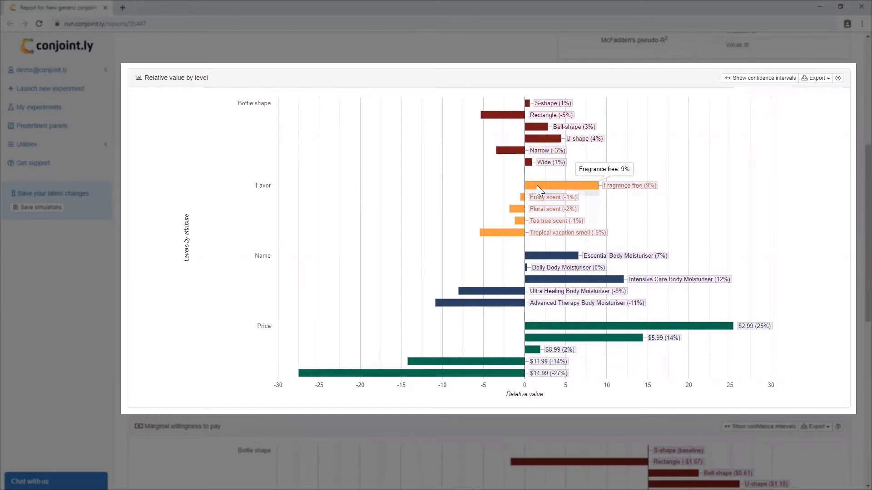
pyautogui.moveTo(515, 389)
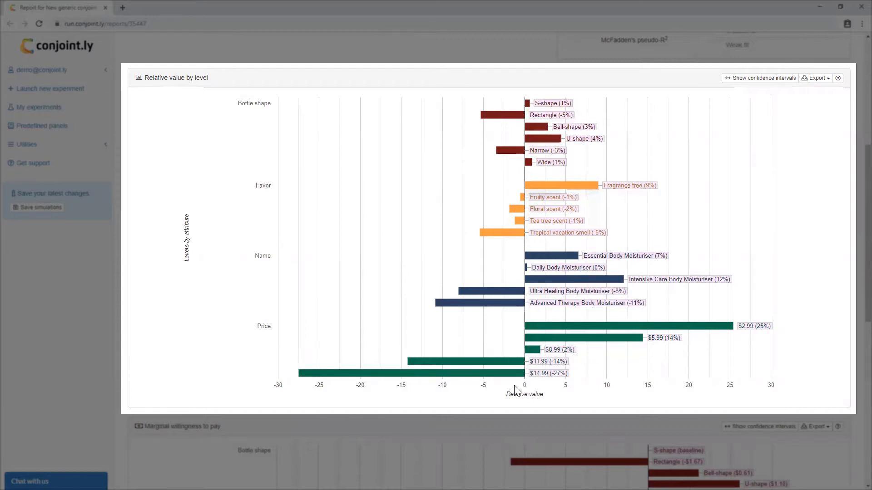
# Step: Scroll past the Relative value by level chart toward Marginal willingness to pay
pyautogui.scroll(-3)
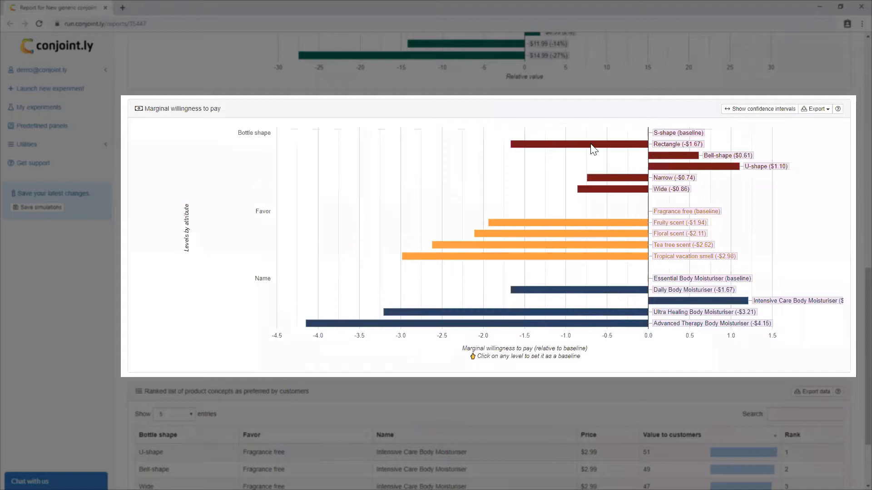
pyautogui.moveTo(661, 157)
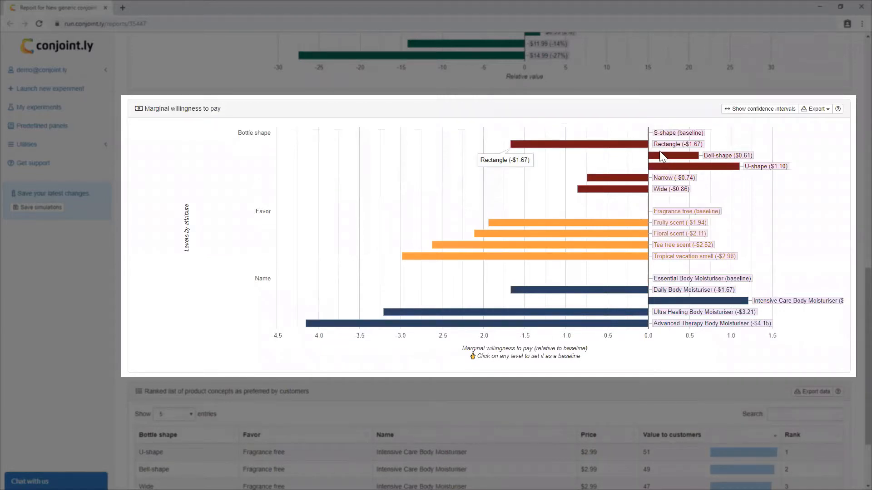
pyautogui.moveTo(641, 188)
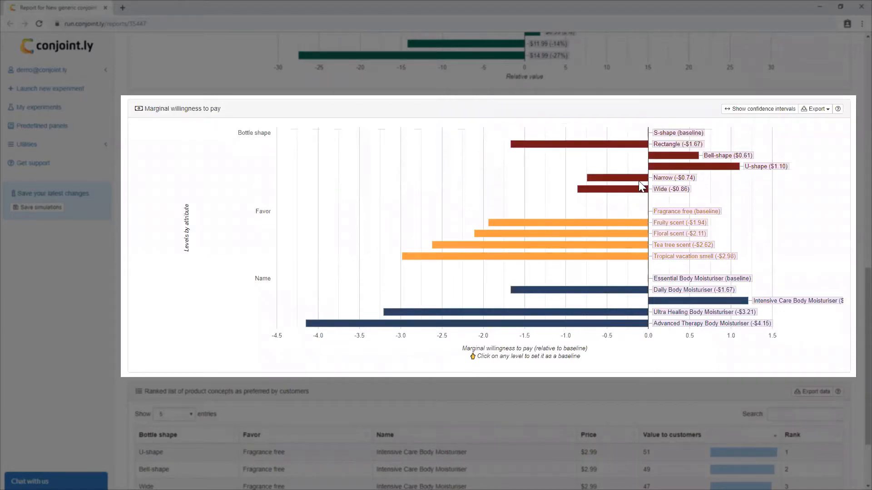
pyautogui.moveTo(656, 231)
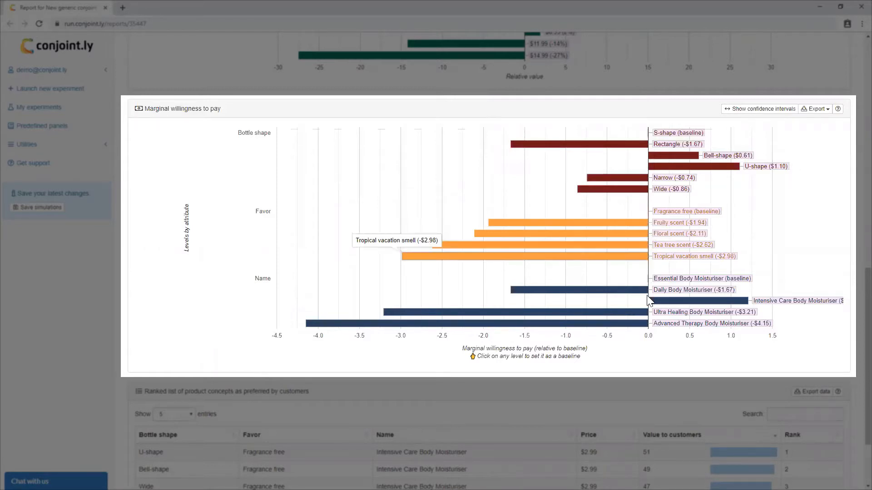
pyautogui.moveTo(645, 328)
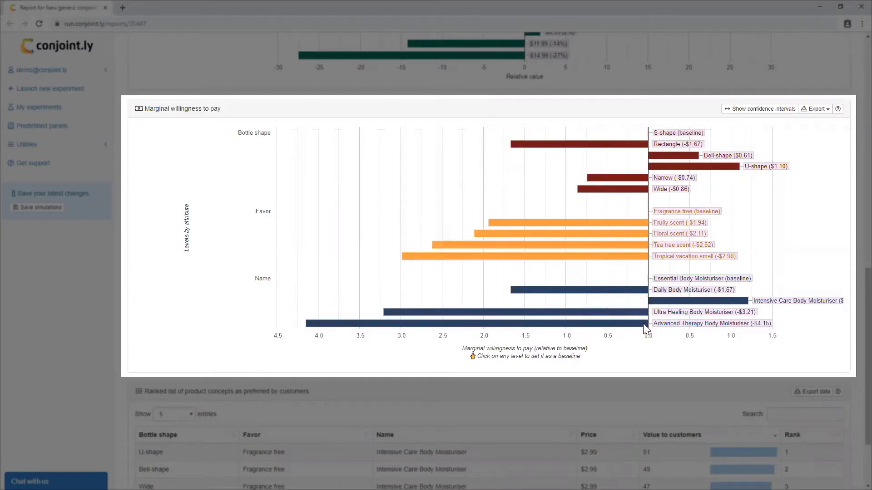
pyautogui.moveTo(682, 190)
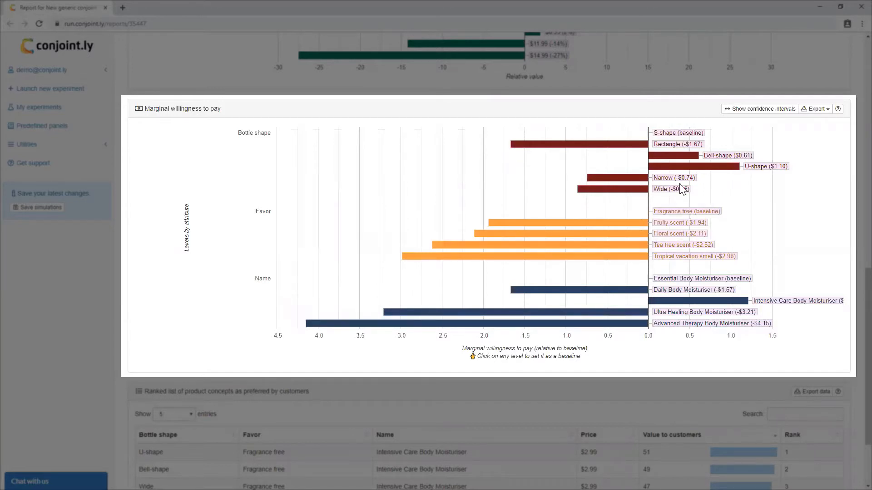
pyautogui.moveTo(661, 156)
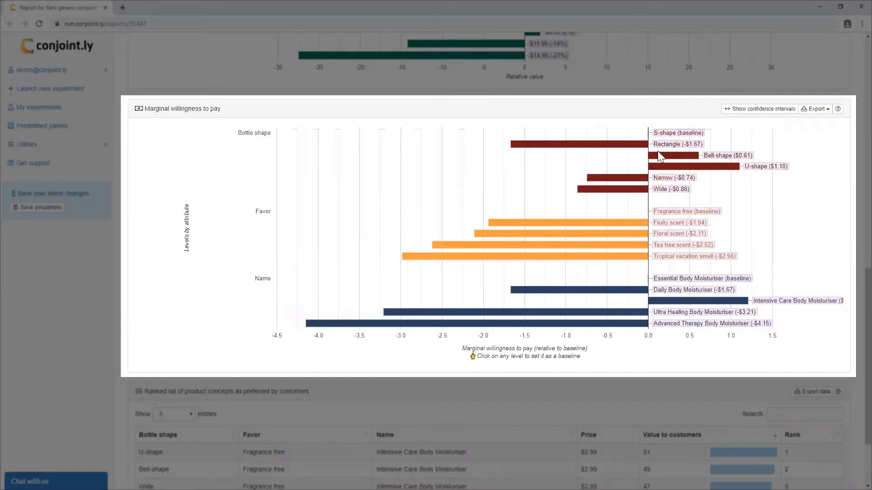
pyautogui.moveTo(662, 159)
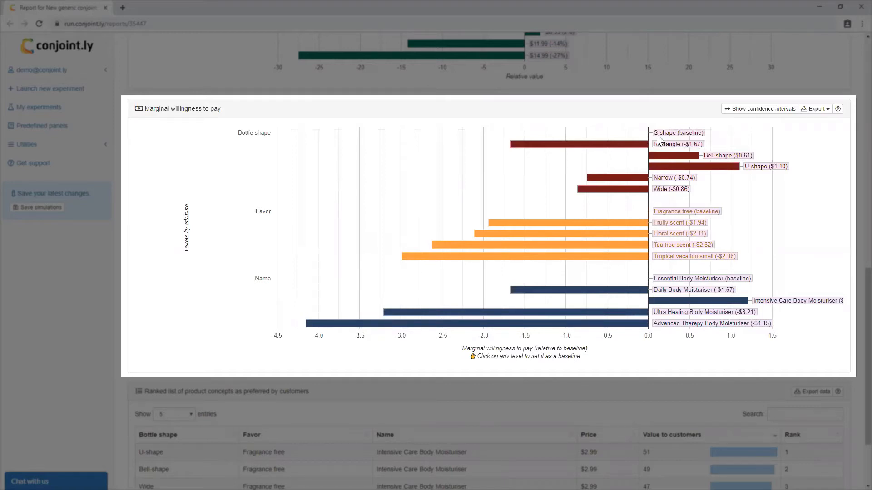
# Step: Scroll from the willingness-to-pay chart down to the ranked list of product concepts
pyautogui.scroll(-3)
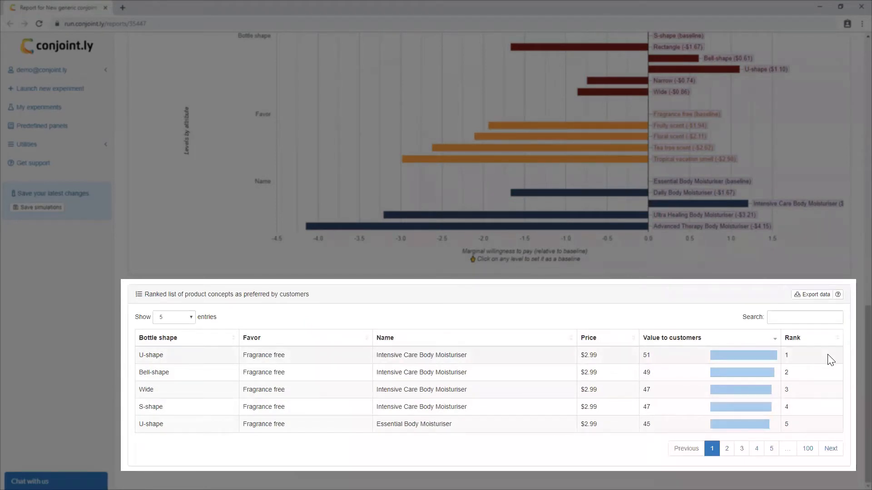
# Step: Generate SKU 1 scenarios for Fragrance free, Fruity, Tea tree and Tropical scents
pyautogui.click(212, 91)
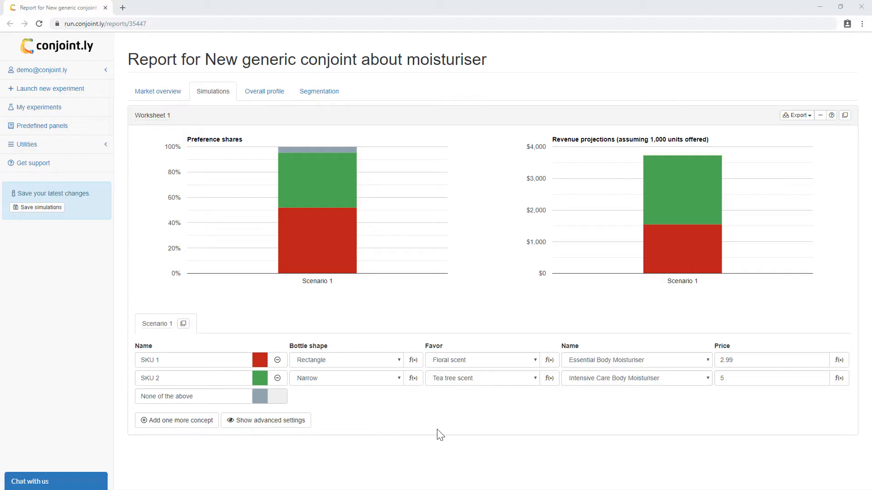
pyautogui.click(548, 360)
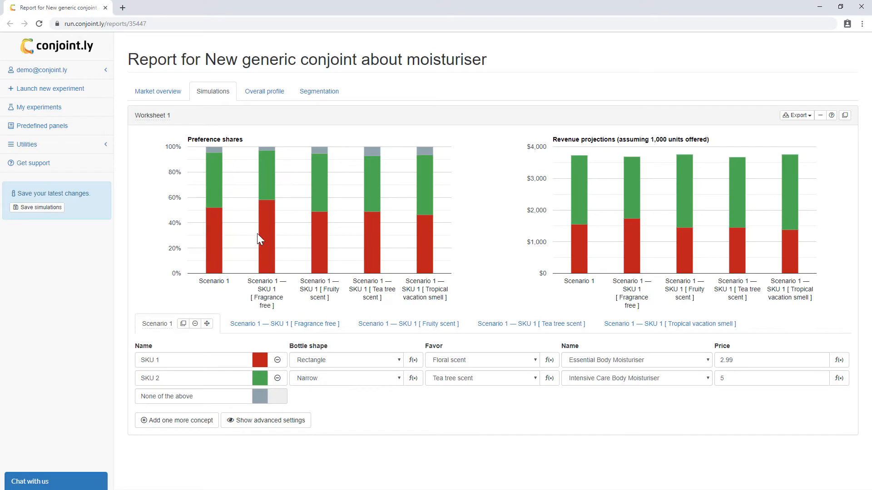
pyautogui.moveTo(410, 258)
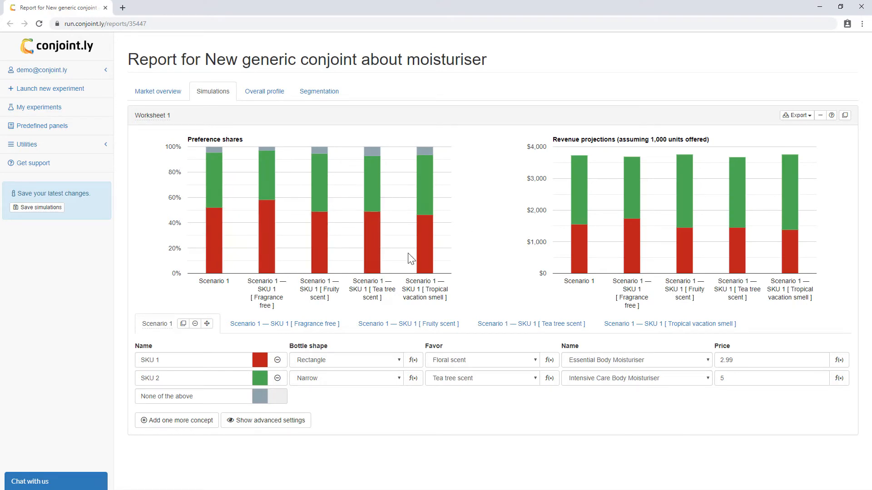
pyautogui.moveTo(475, 268)
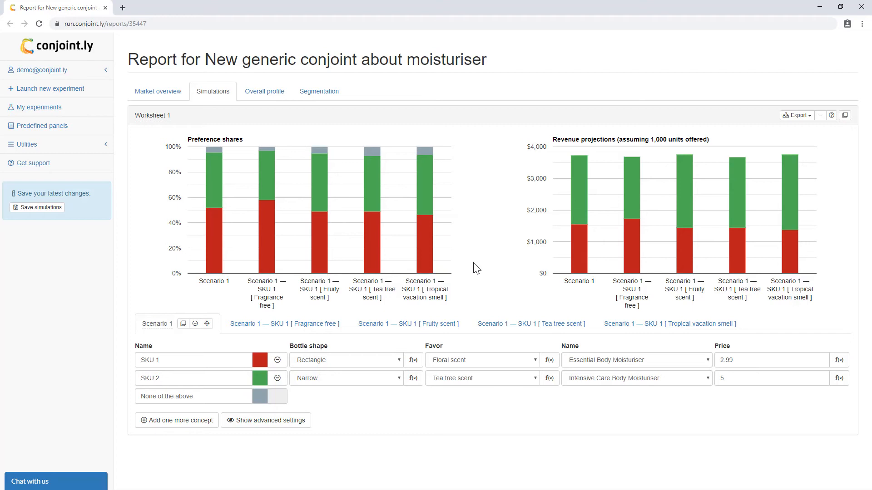
# Step: Draft a new segment with one condition, then start an Excel export from Market overview
pyautogui.click(319, 91)
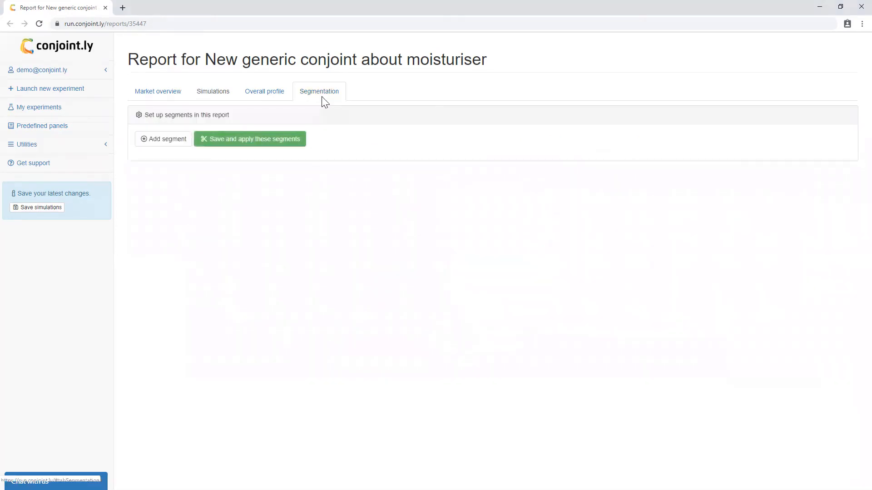
pyautogui.click(163, 139)
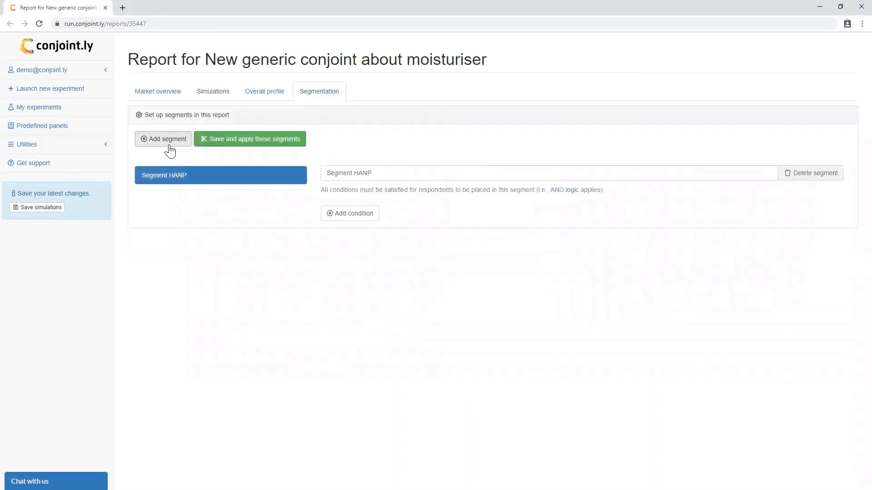
pyautogui.click(349, 213)
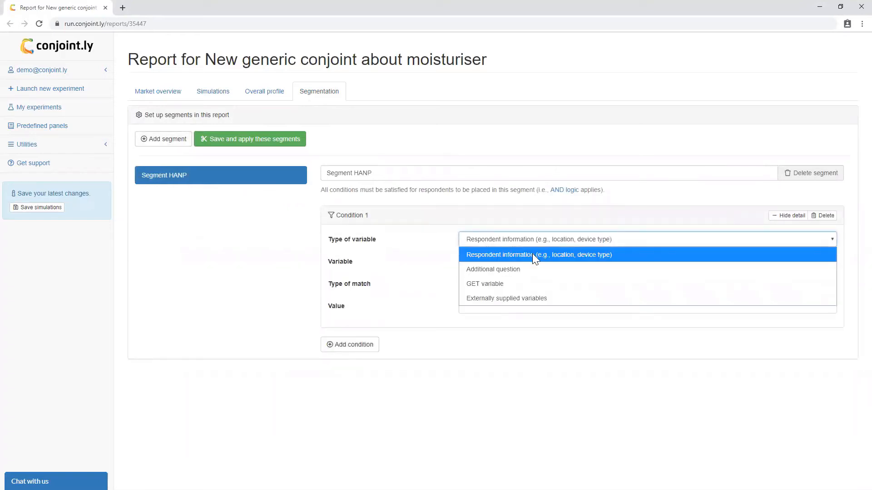
pyautogui.moveTo(537, 272)
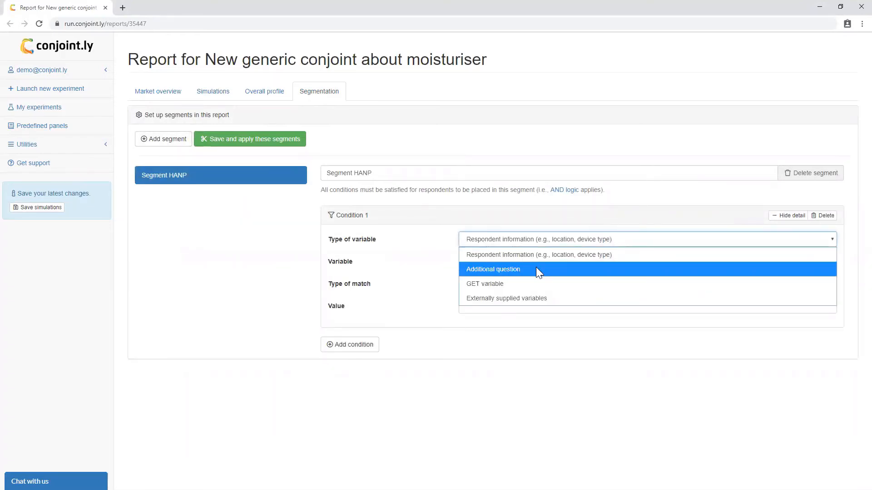
pyautogui.moveTo(539, 284)
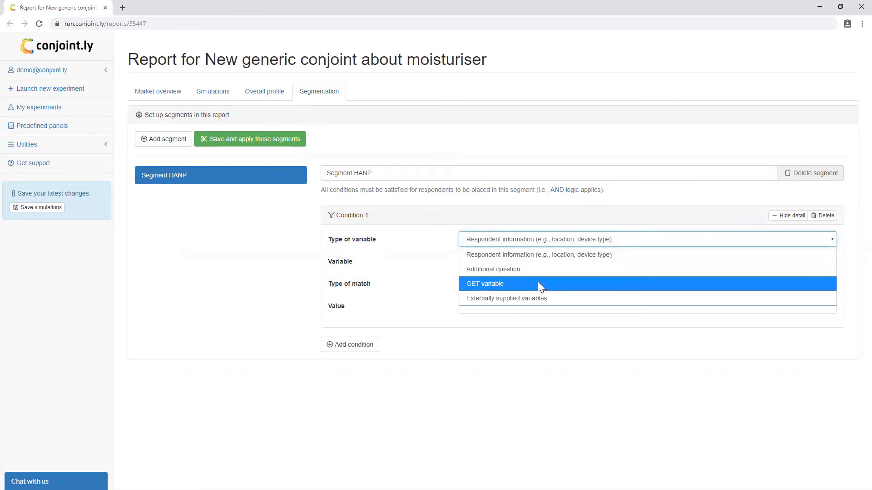
pyautogui.moveTo(540, 299)
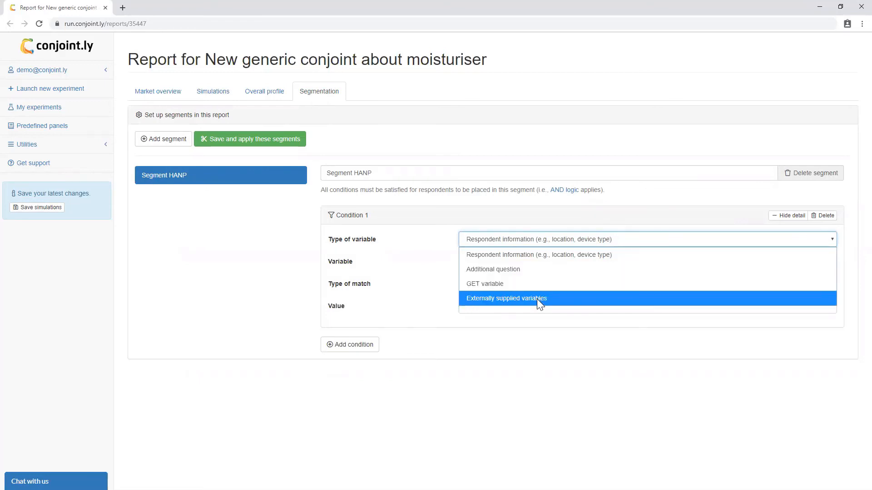
pyautogui.click(158, 91)
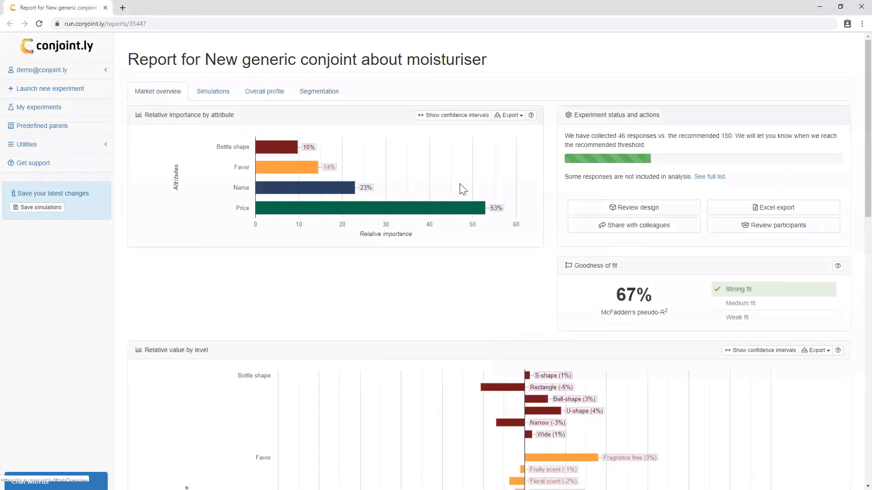
pyautogui.click(772, 208)
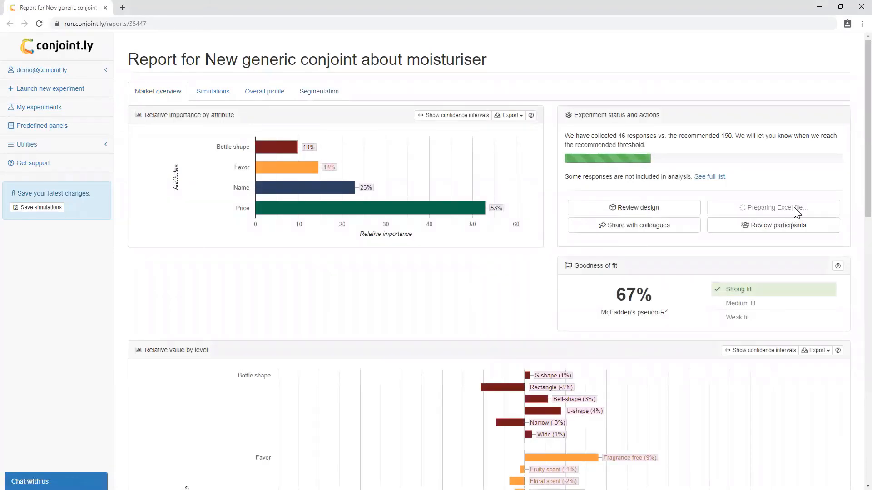